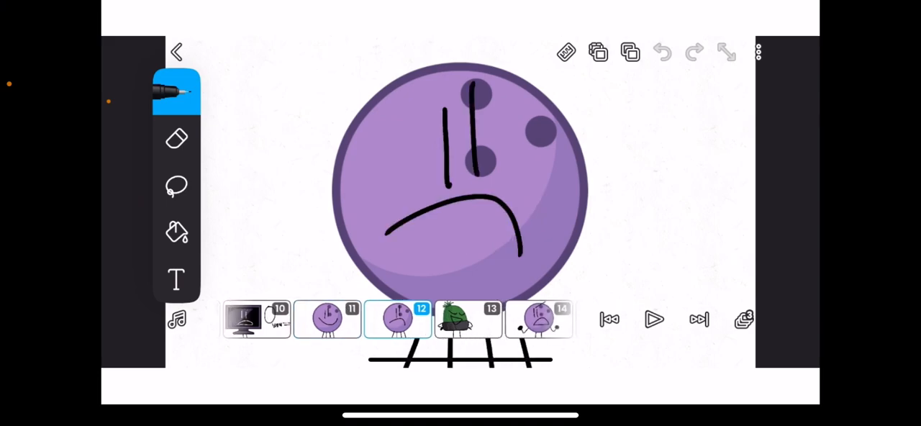
Step: Step through the frames from the sad purple ball to frame 26's shocked red paddle
left_click(468, 318)
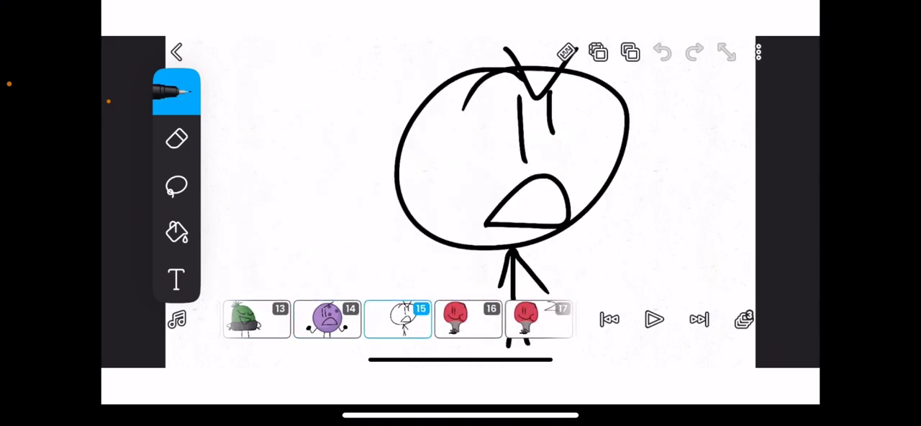
scroll("right", 3)
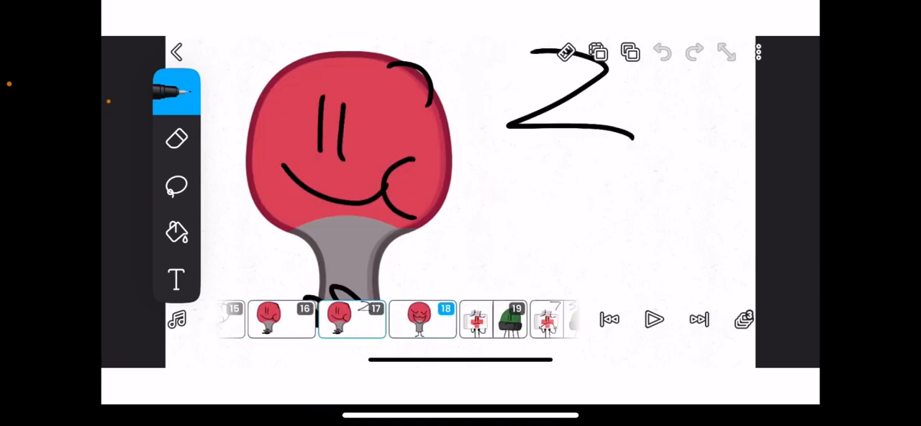
left_click(397, 318)
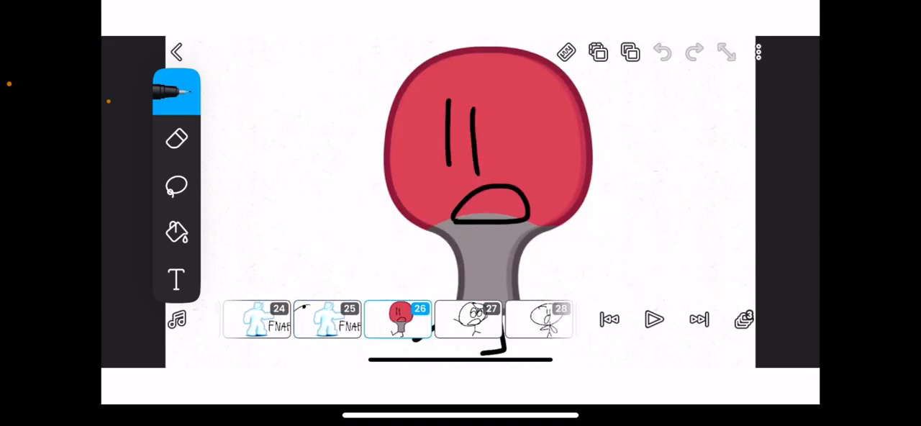
Step: Scroll the frame strip to frames 31–33 with the TV and green beanie character
scroll("left", 3)
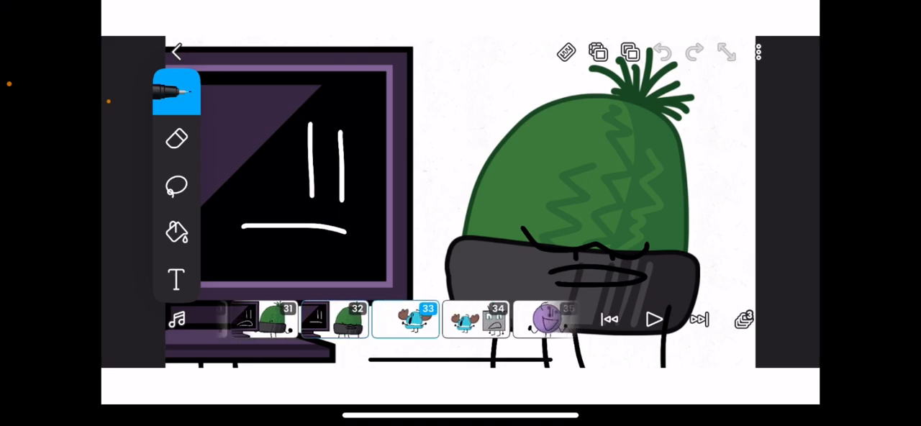
Step: Display final frame 53, the purple voting screen with contestants A–D
left_click(398, 318)
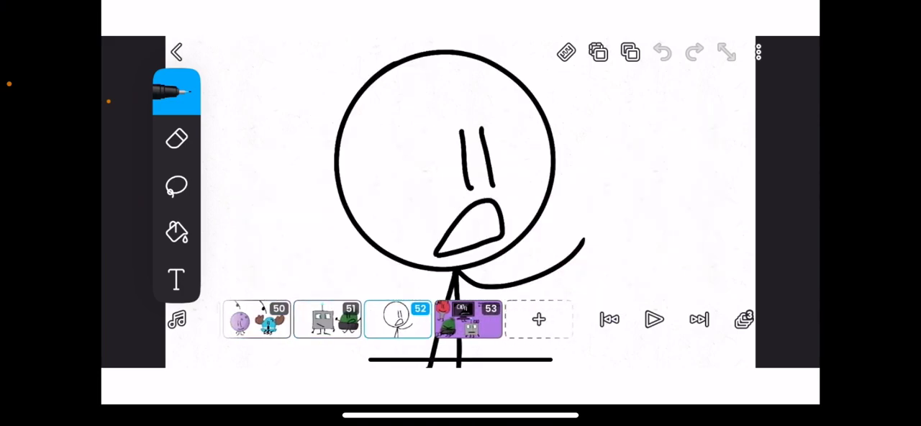
left_click(467, 319)
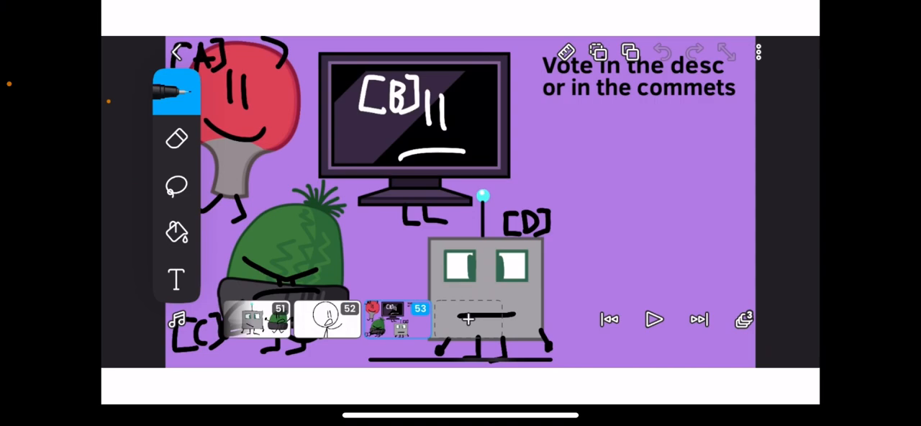